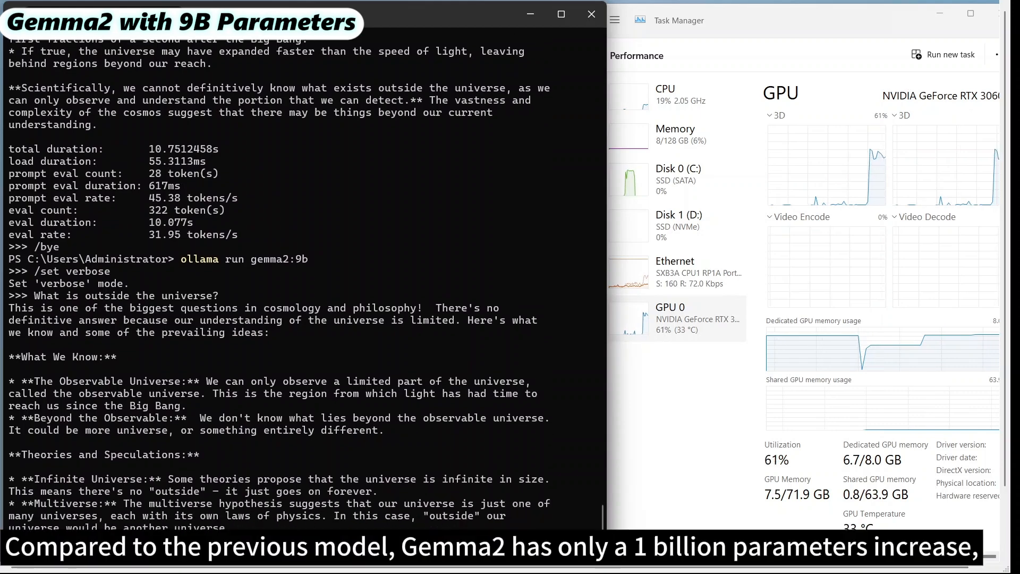
scroll("down", 3)
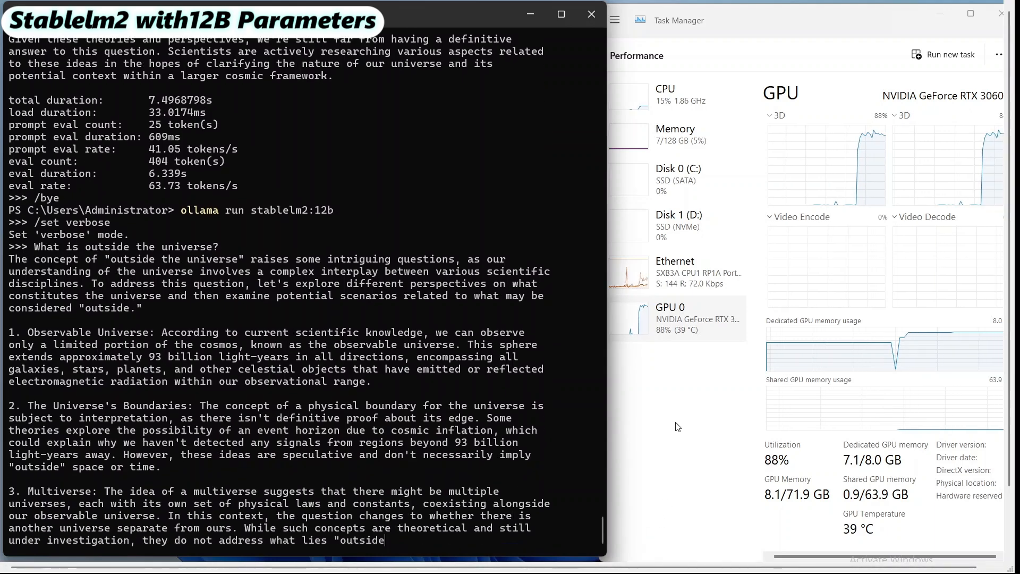
scroll("down", 3)
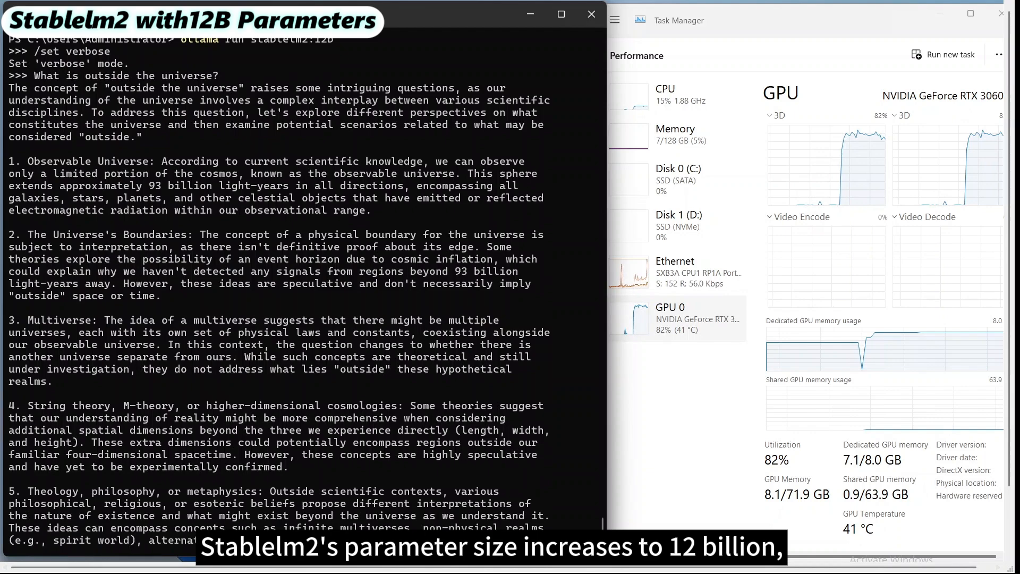
scroll("down", 3)
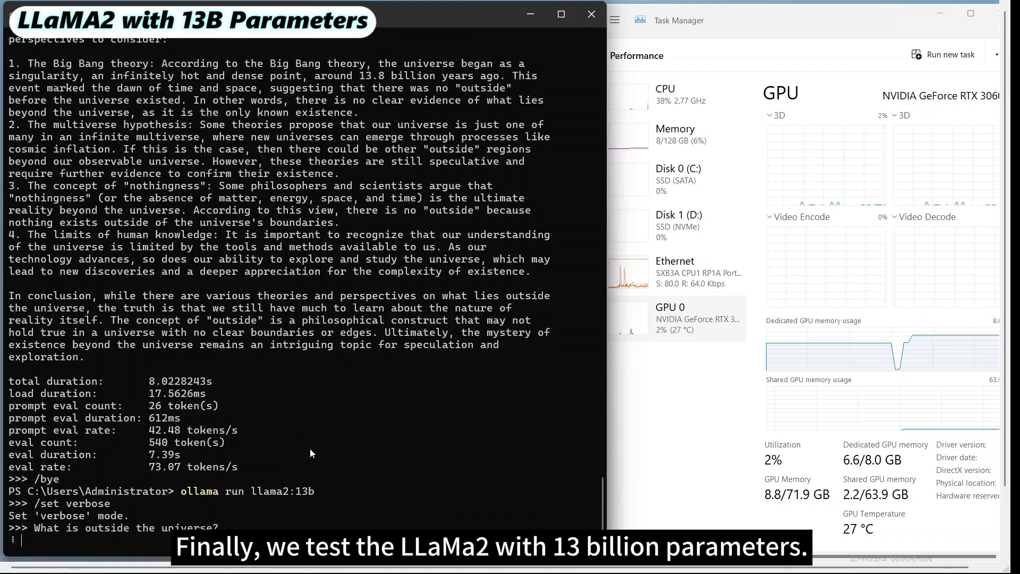
scroll("down", 3)
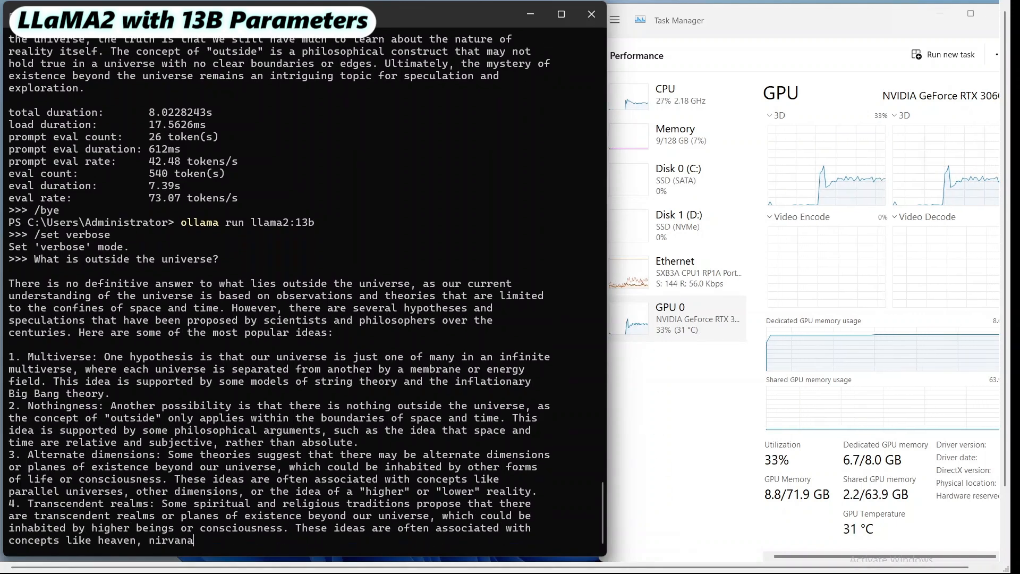
scroll("down", 3)
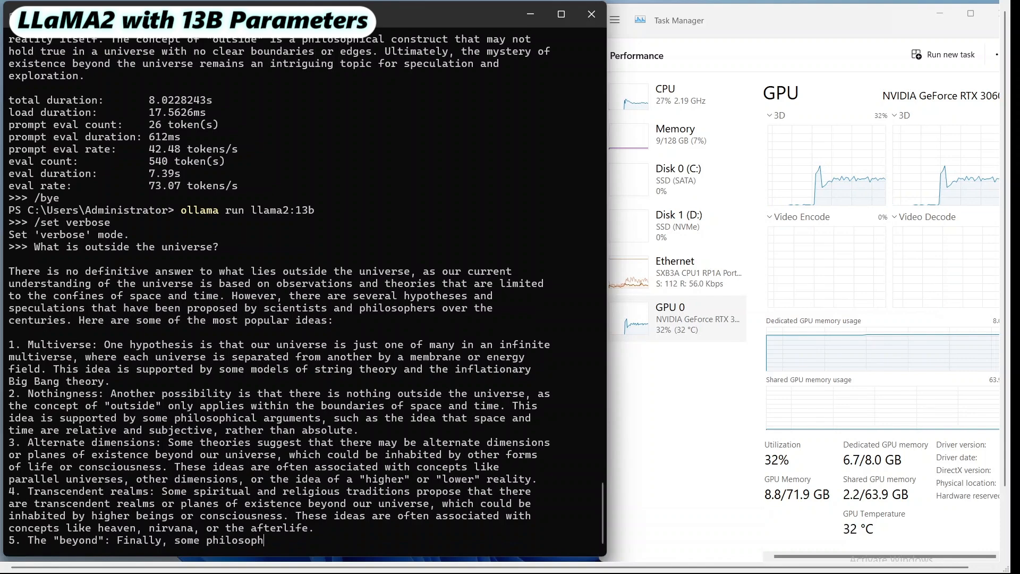